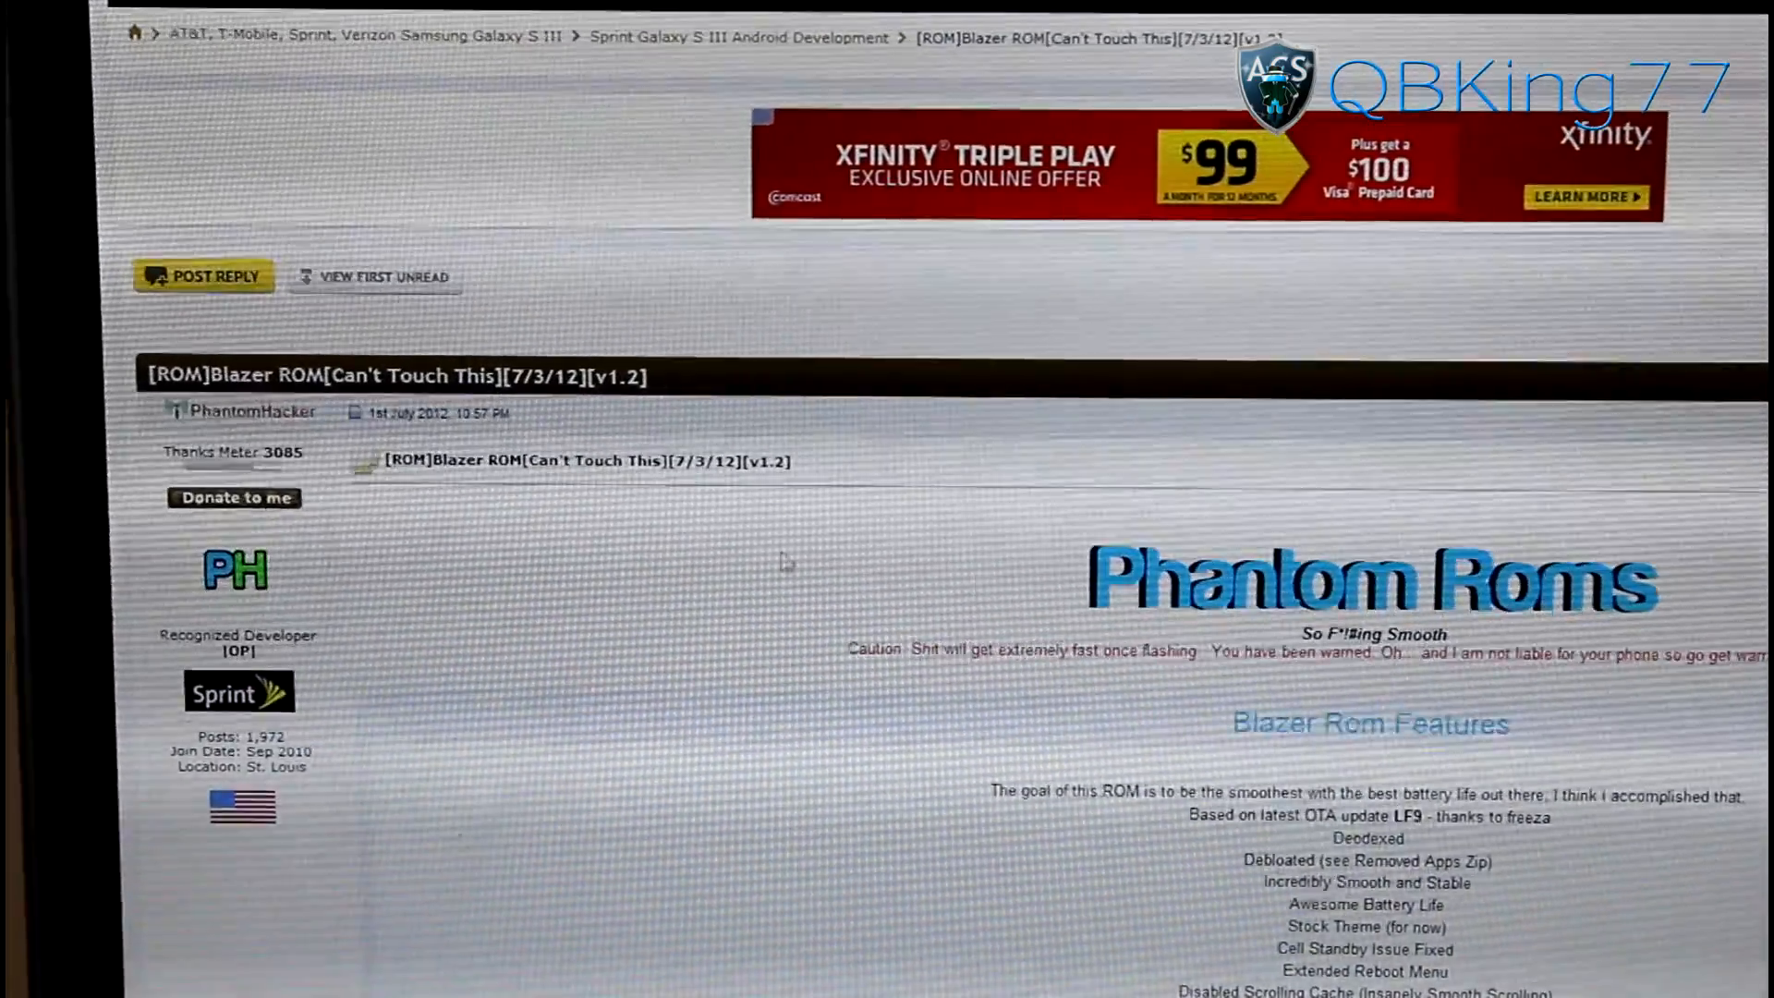
Step: Scroll the Blazer ROM thread down to the v1.2 download mirrors and install instructions
scroll("down", 3)
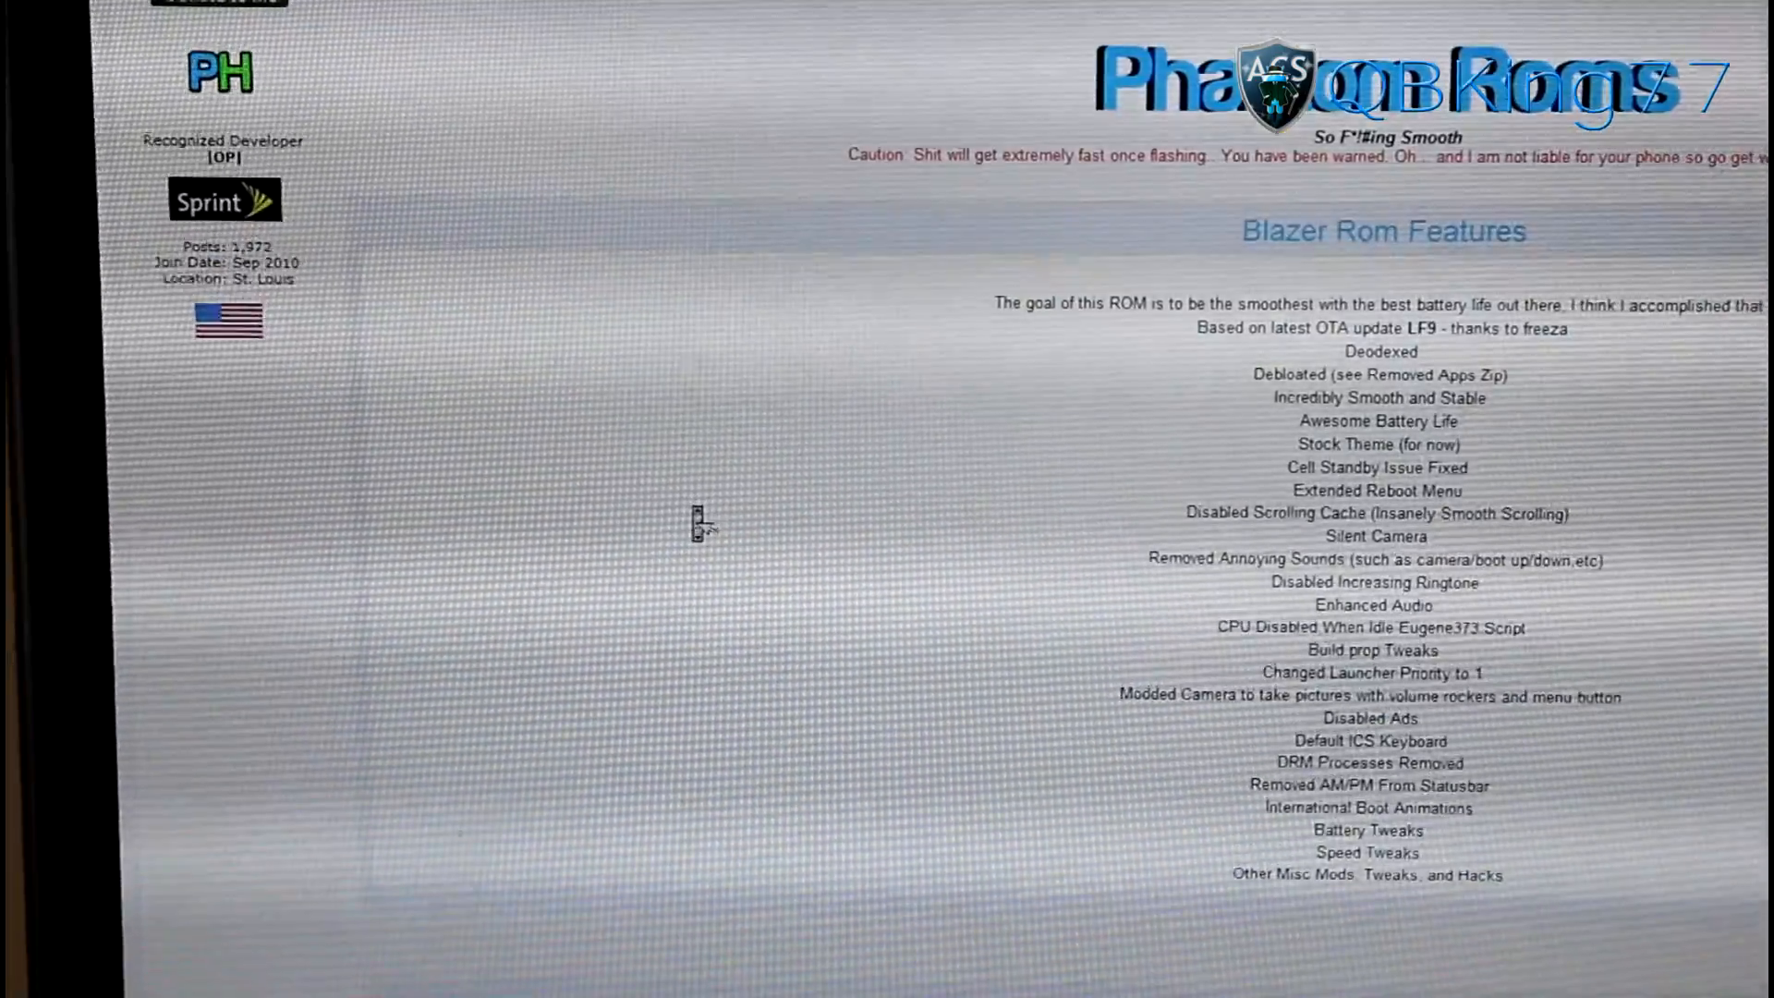
scroll("down", 3)
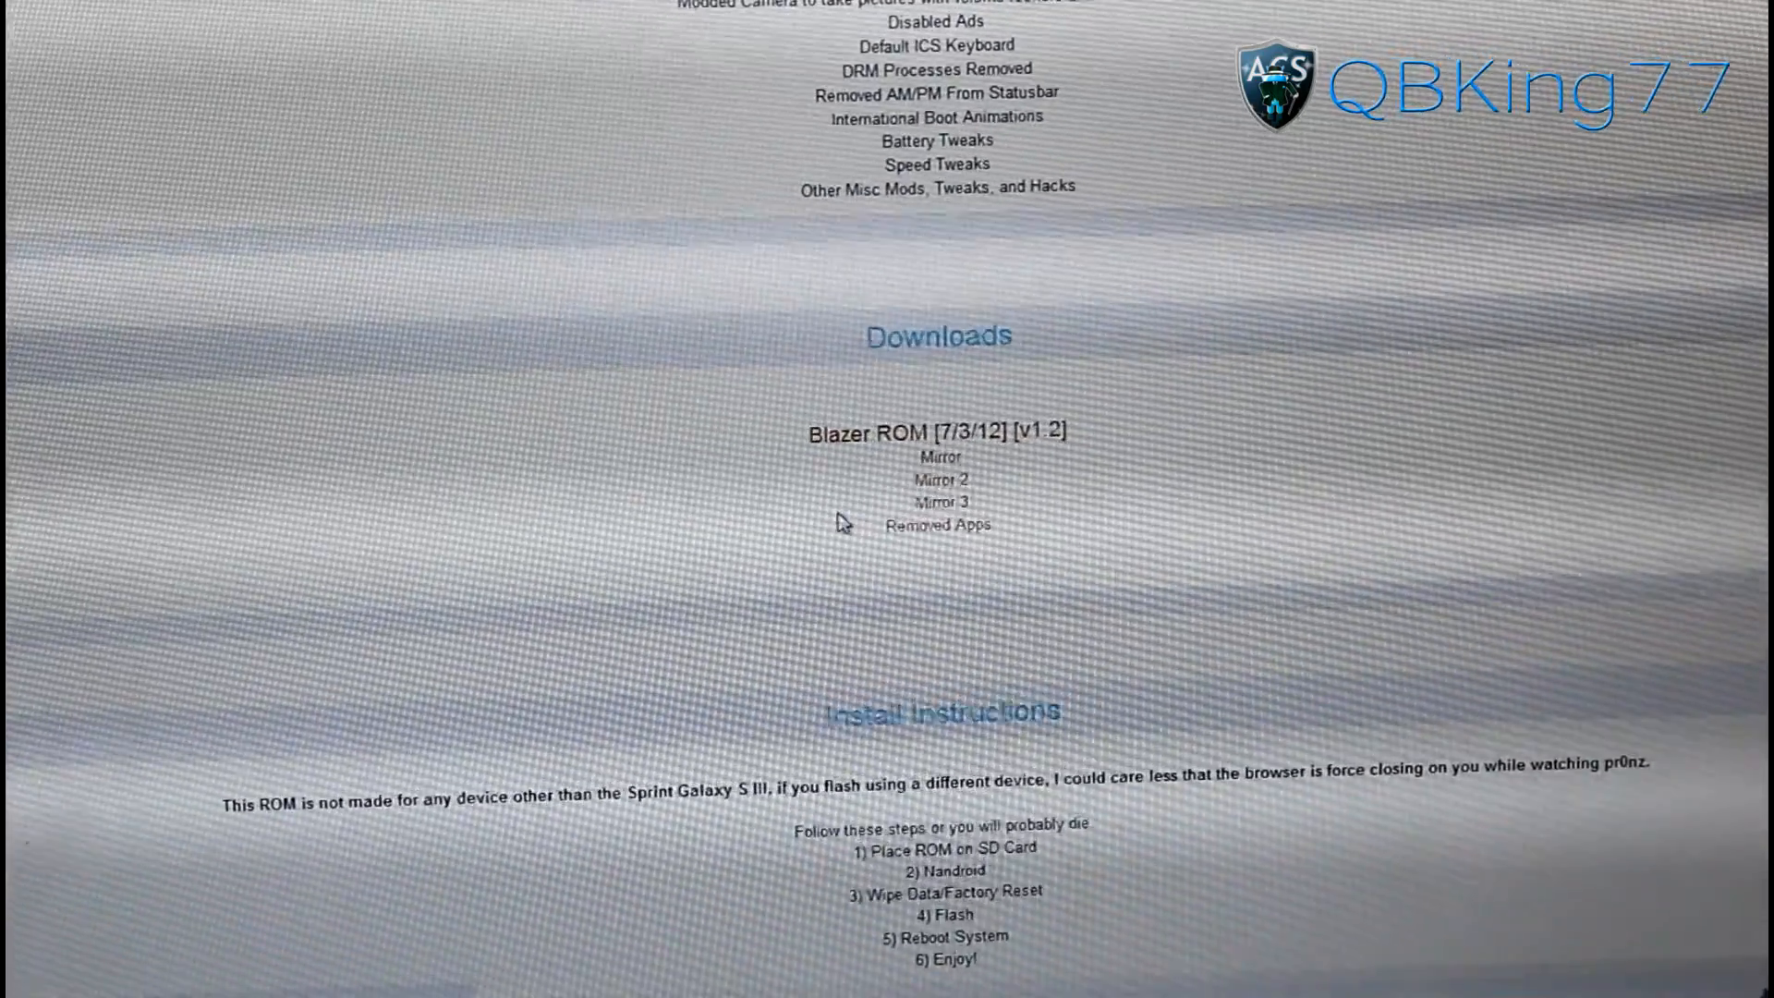
scroll("down", 3)
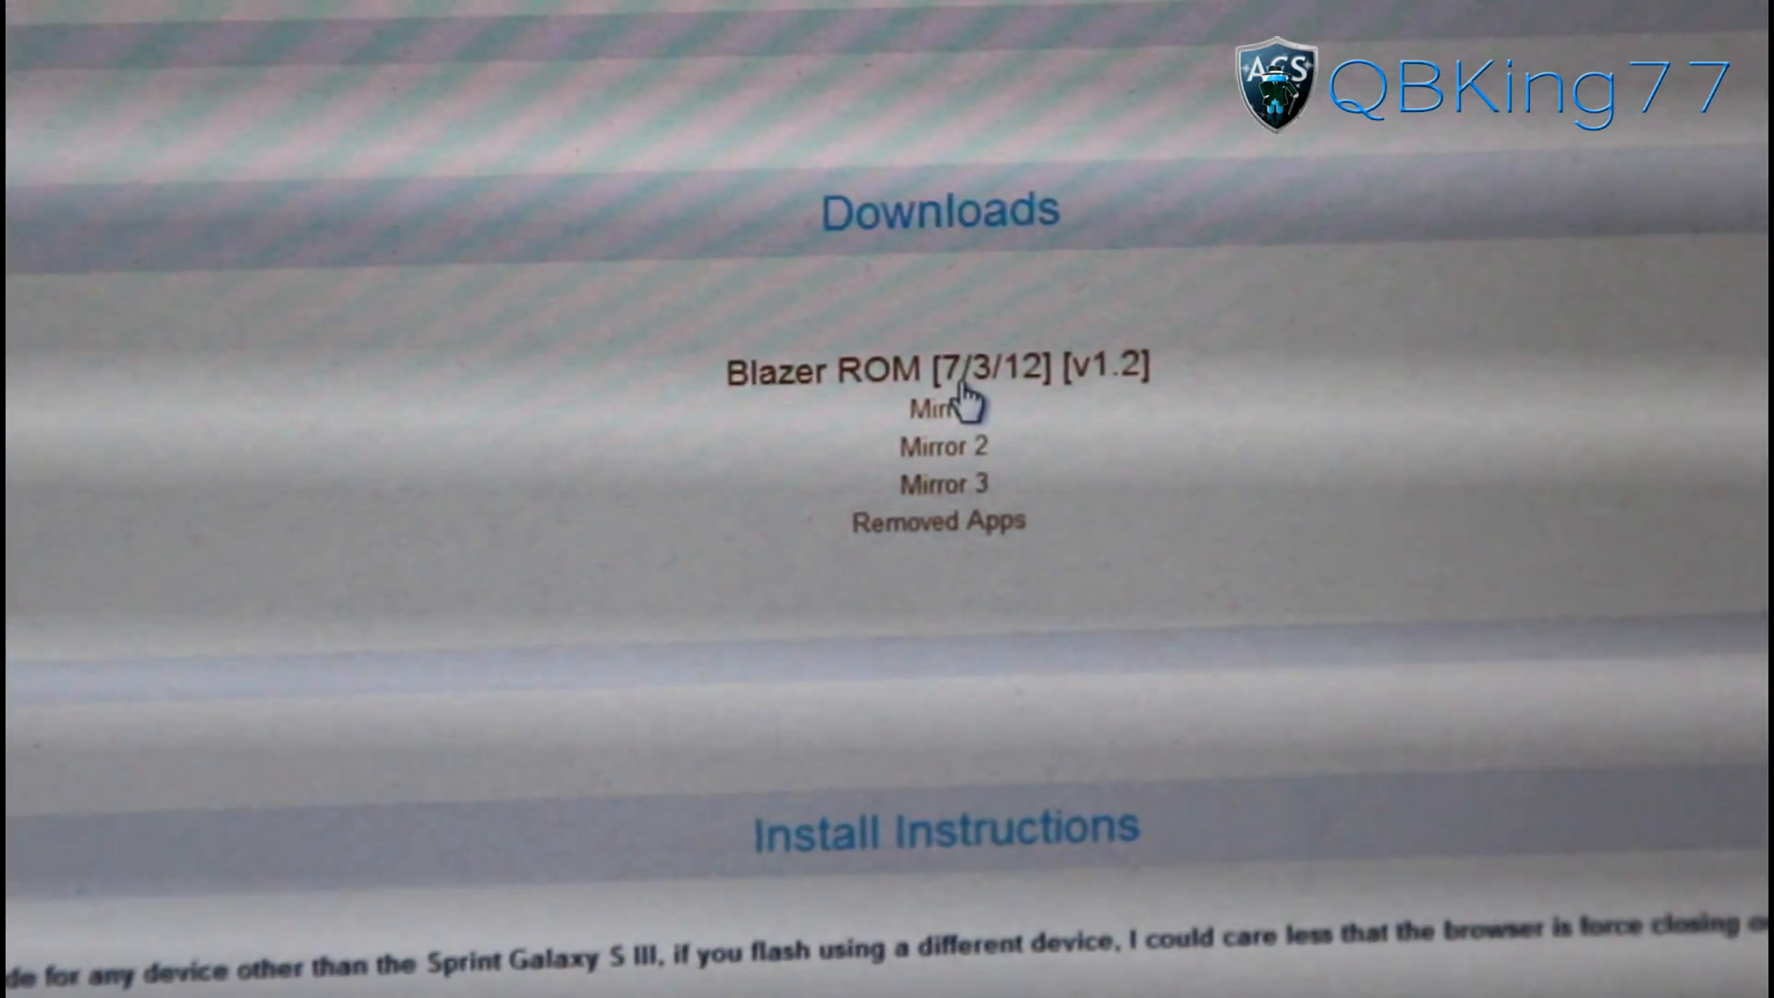
mouse_move(643, 532)
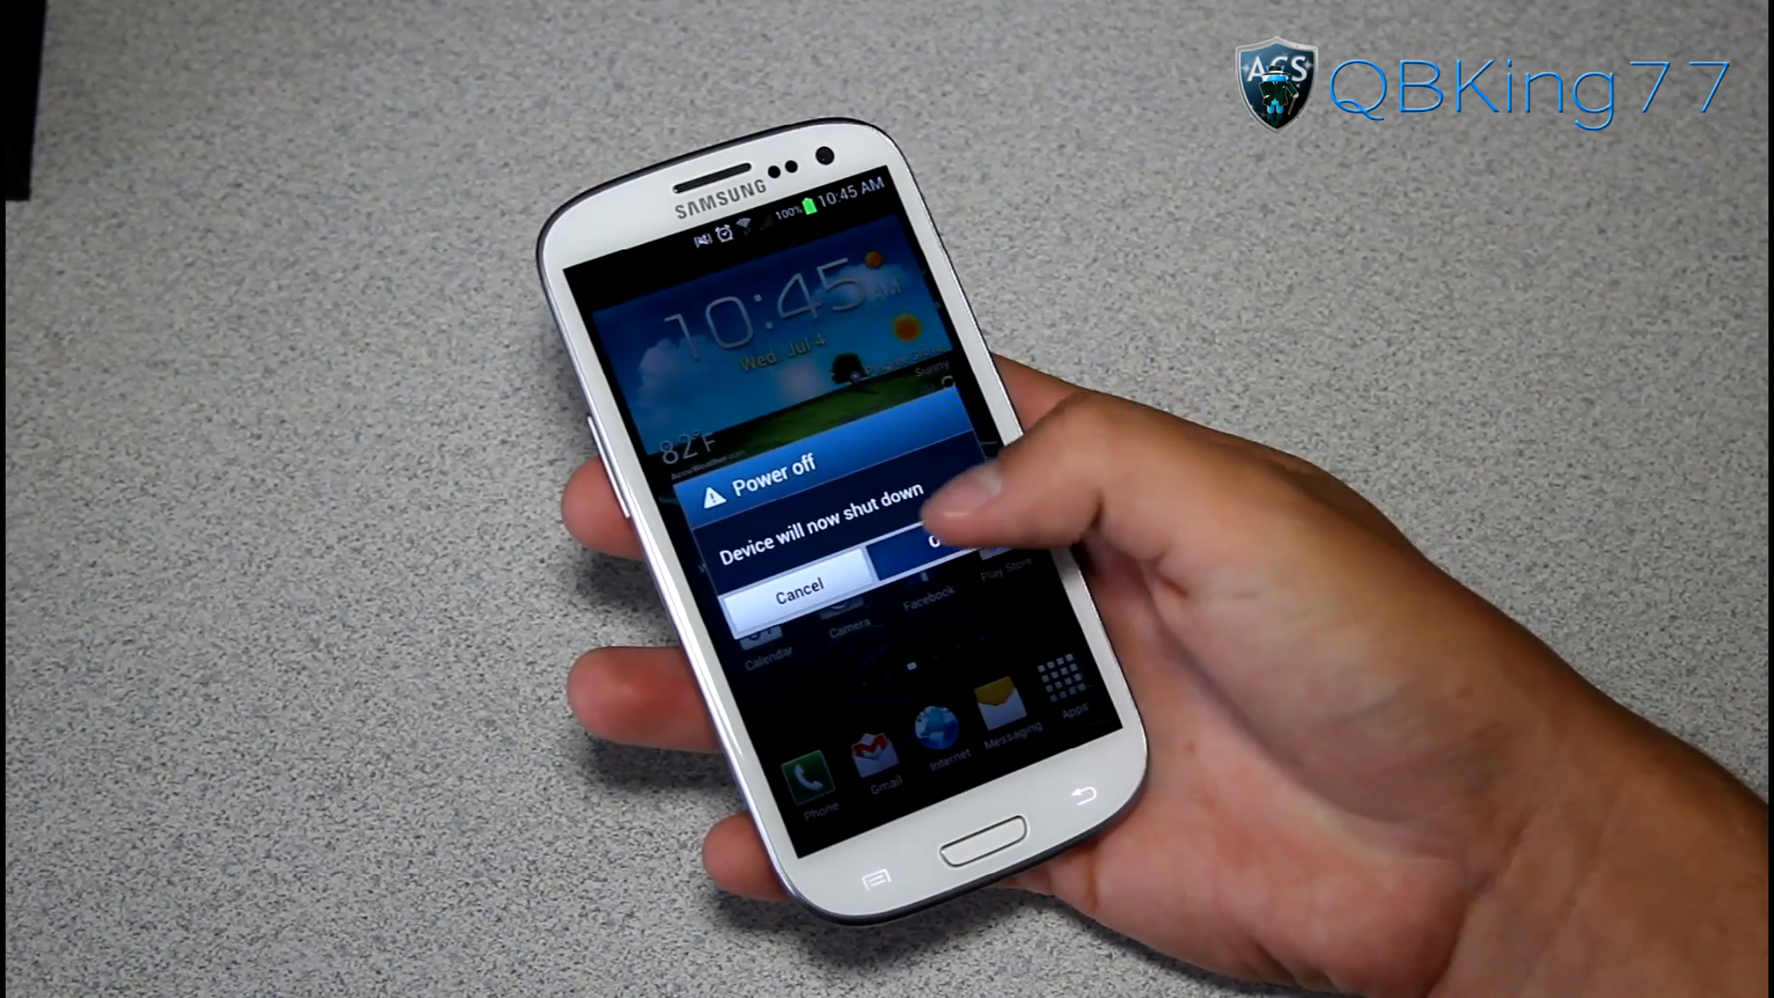
Step: Confirm the Power off prompt with OK to shut down the Galaxy S III
left_click(944, 544)
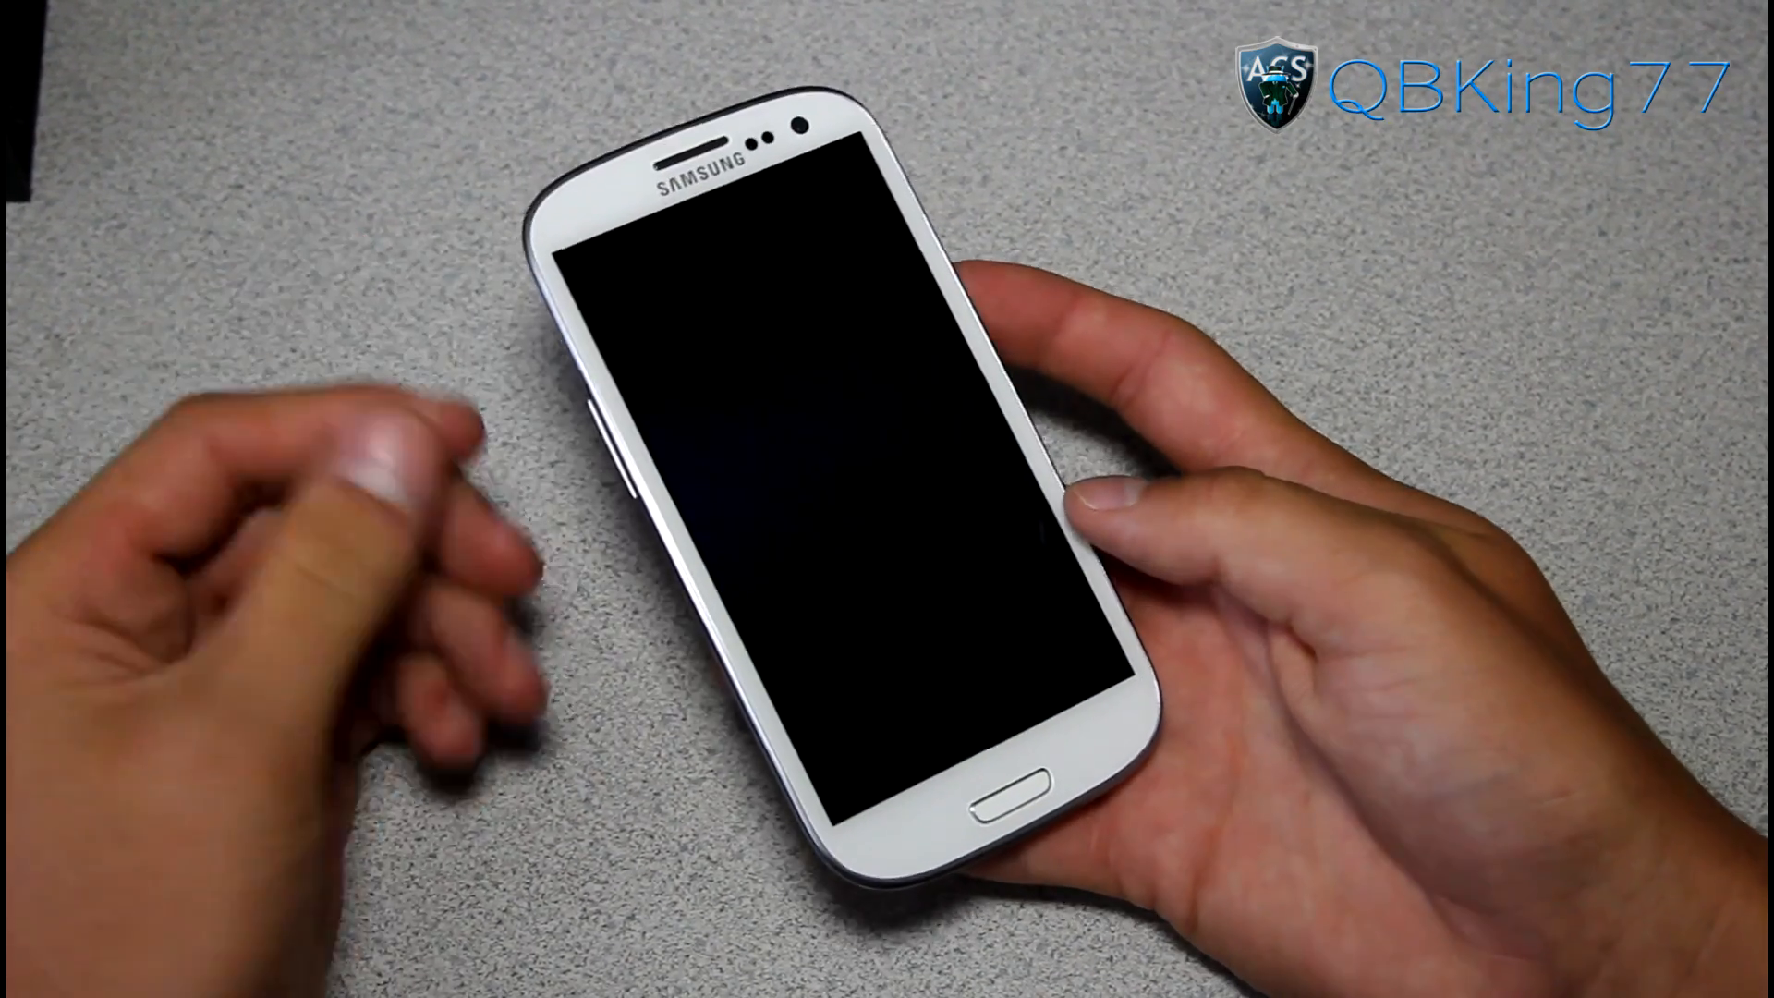